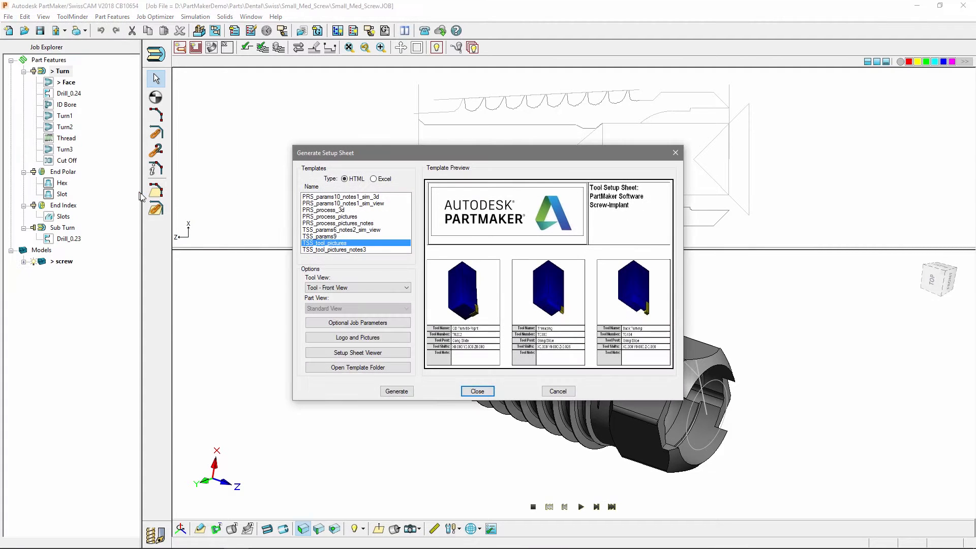
# Preview the TSS_tool_pictures template showing each tool's 3D front view.
pyautogui.click(340, 196)
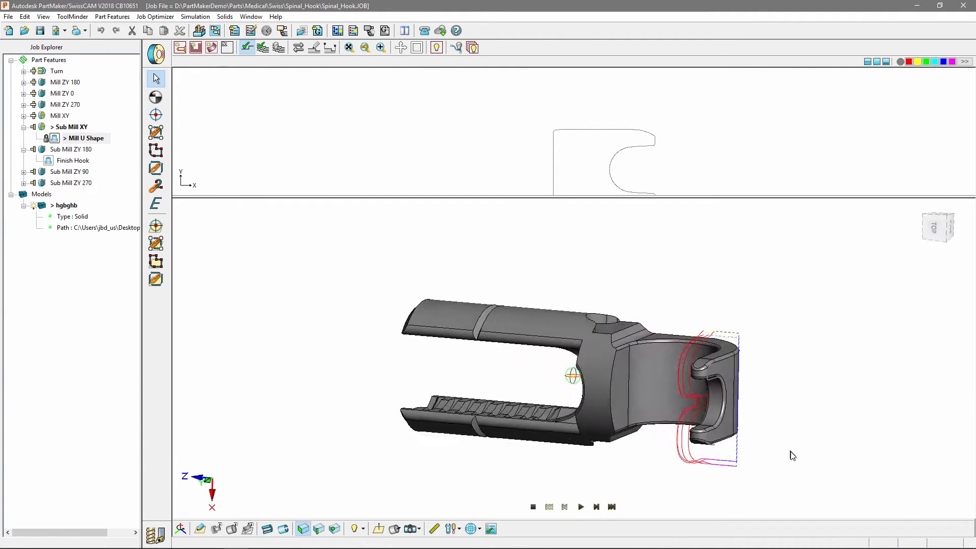
# Play, step back and resume the Finish Hook verification, watching the shanked tool circle the hook.
pyautogui.click(582, 507)
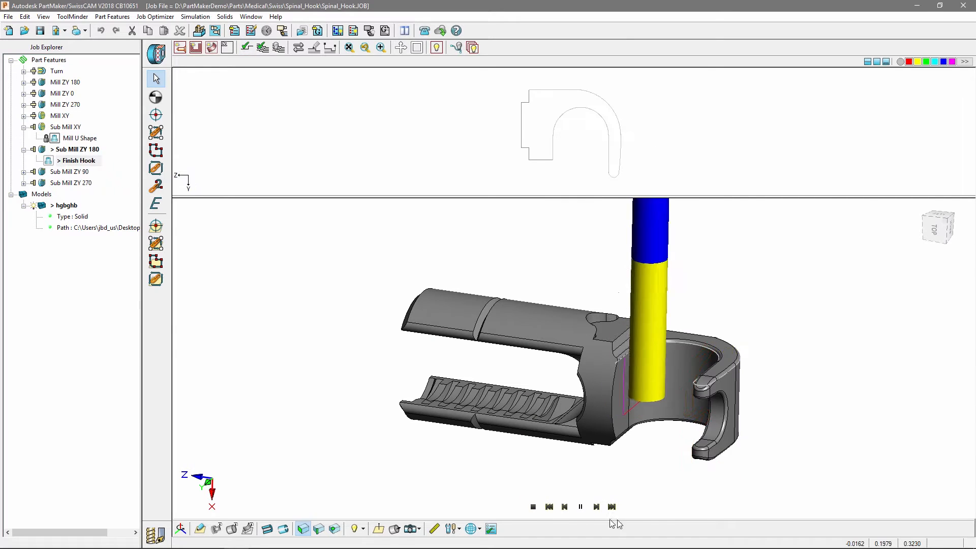
pyautogui.click(581, 507)
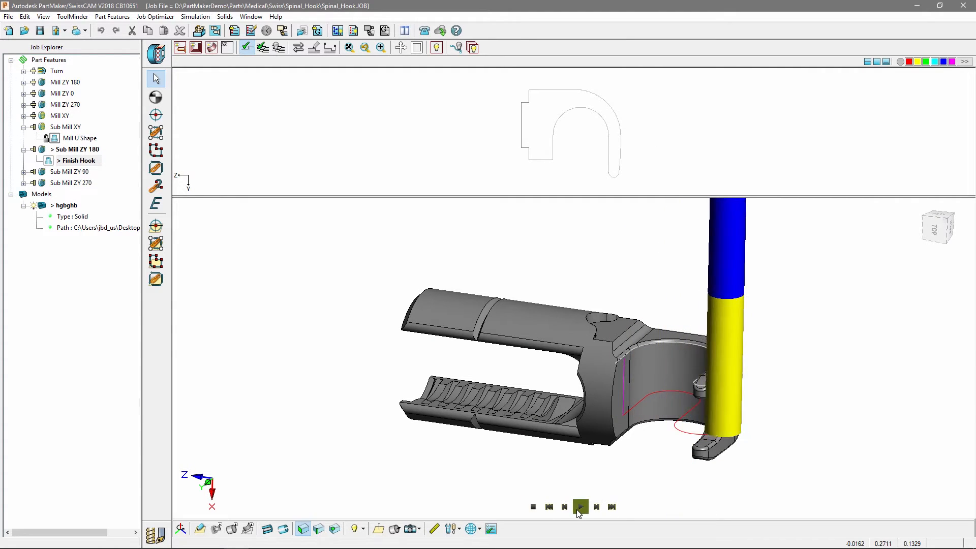
pyautogui.click(565, 507)
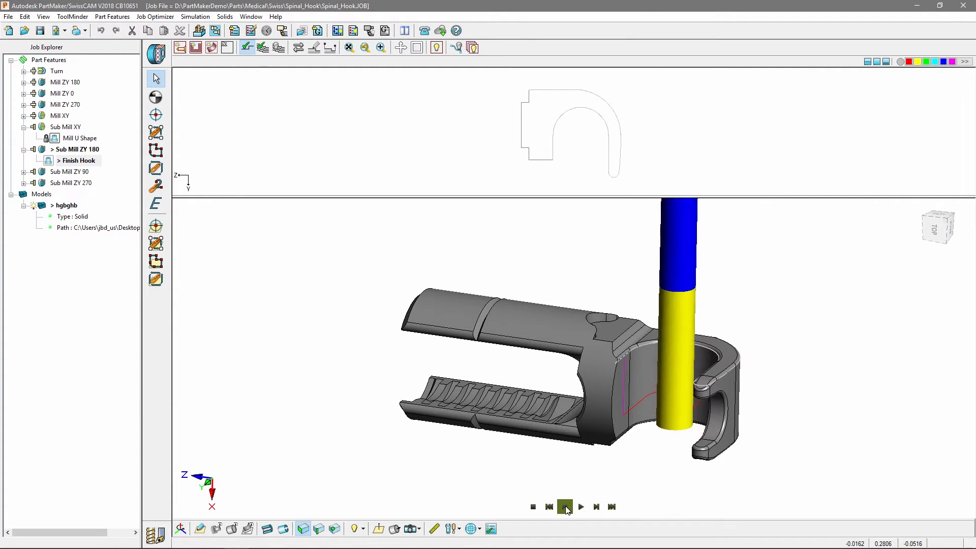
pyautogui.click(580, 506)
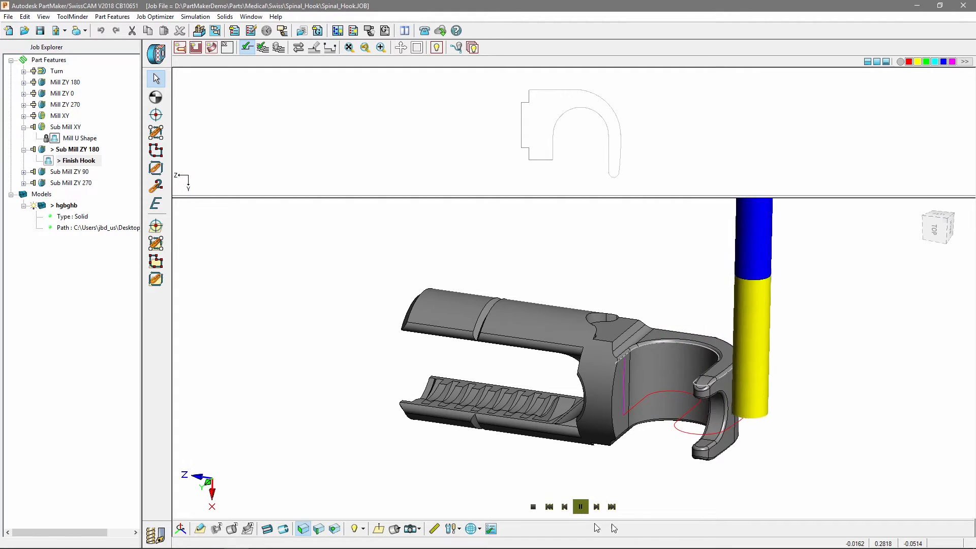
pyautogui.click(580, 506)
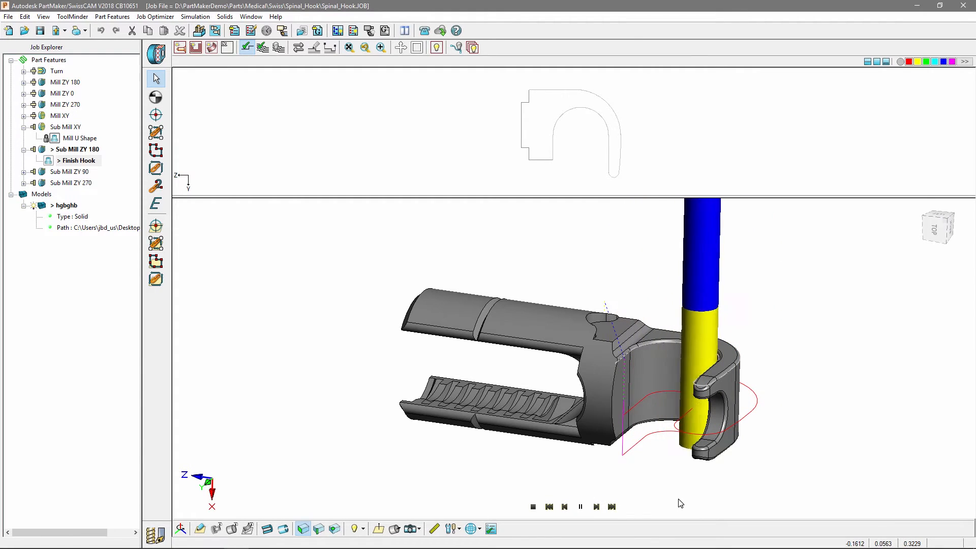
pyautogui.click(580, 507)
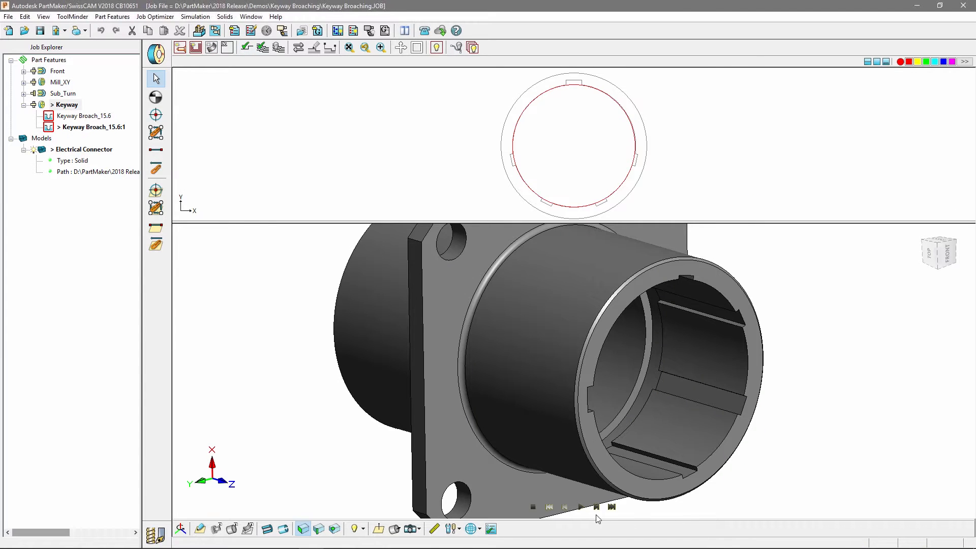
# Play the Keyway Broach simulation and step the broach tool forward into the connector bore.
pyautogui.click(595, 506)
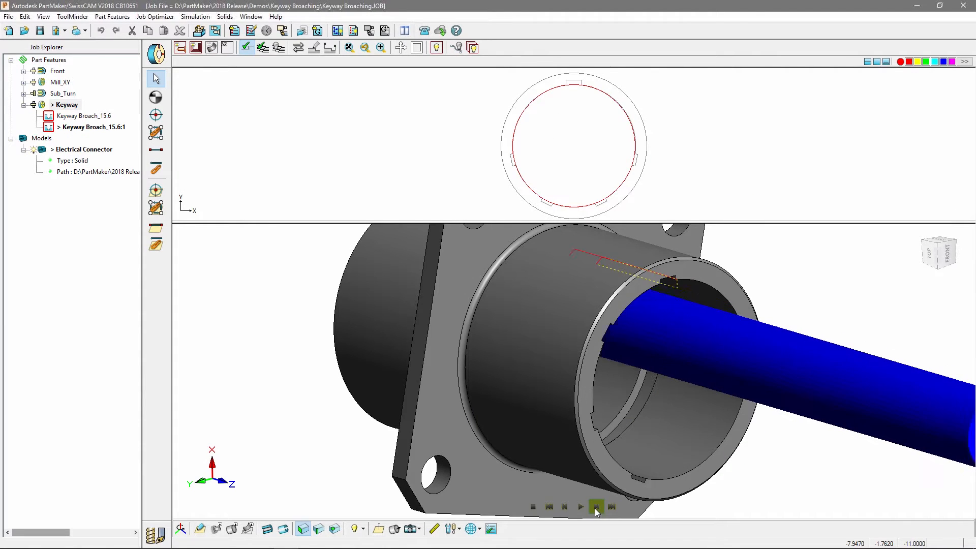
pyautogui.click(595, 505)
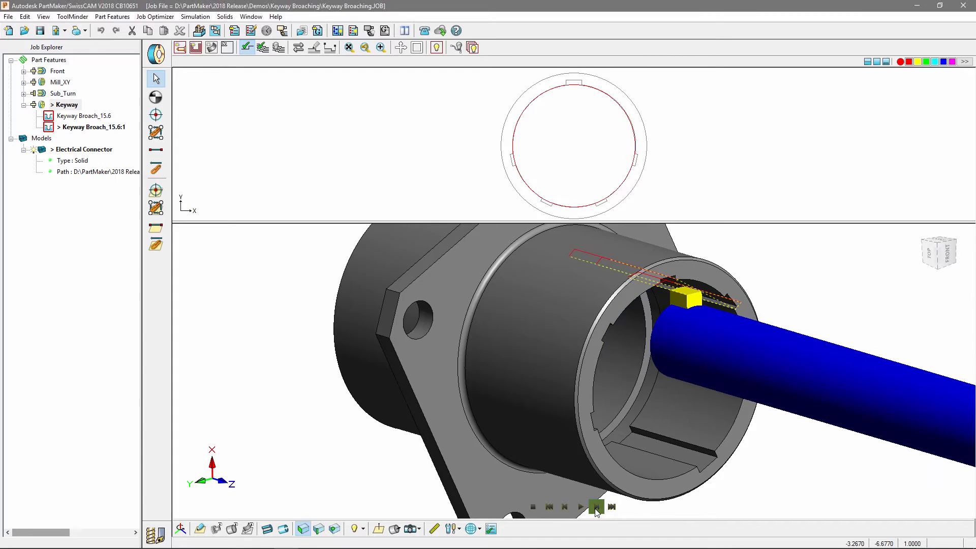
pyautogui.click(594, 506)
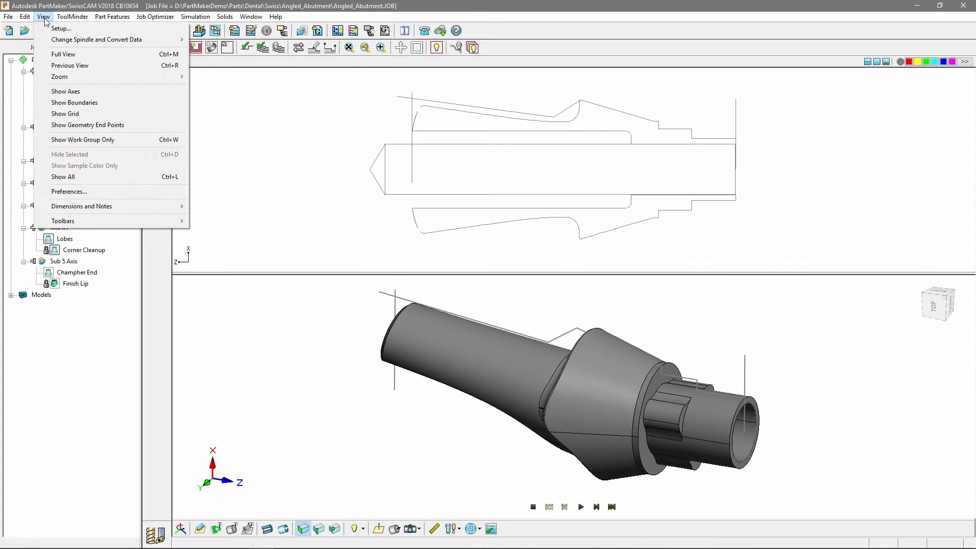
# Check Lock Toolpath in End Flat's Profile Group Parameters and apply it.
pyautogui.click(68, 191)
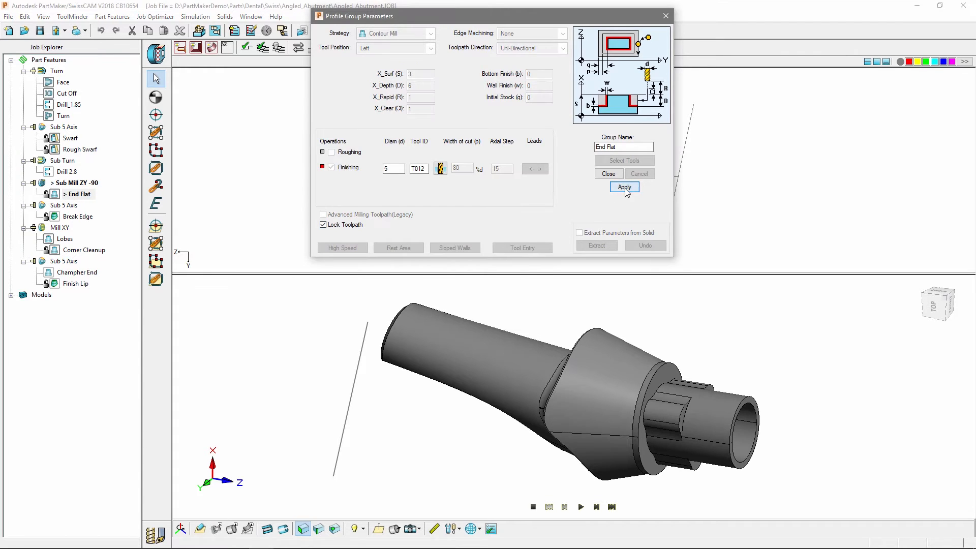
pyautogui.click(624, 187)
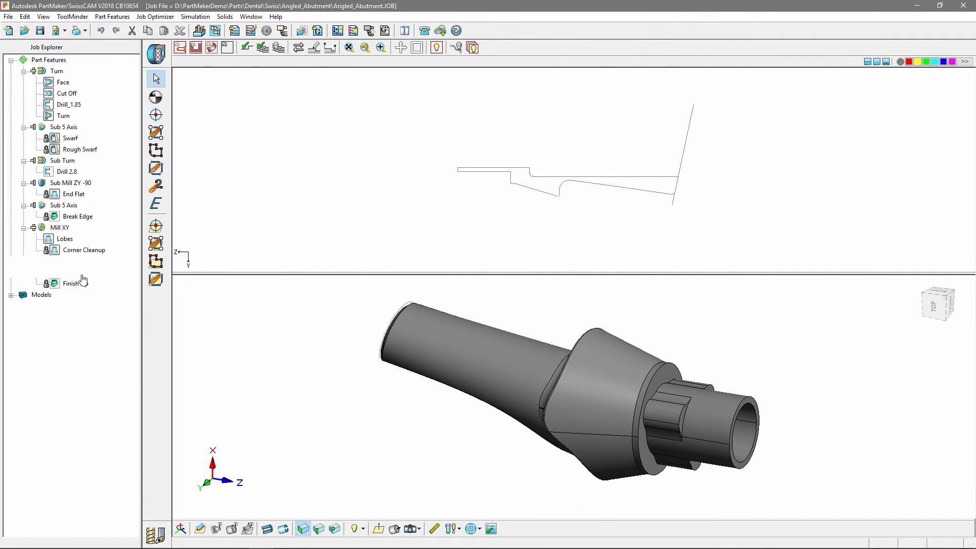